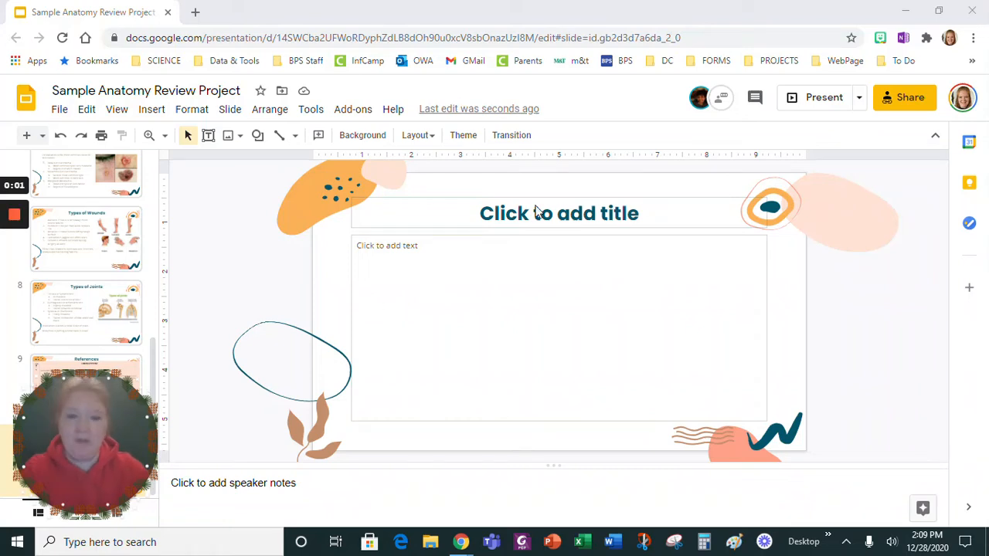
Step: Type 'References' into the blank slide's title placeholder
left_click(559, 213)
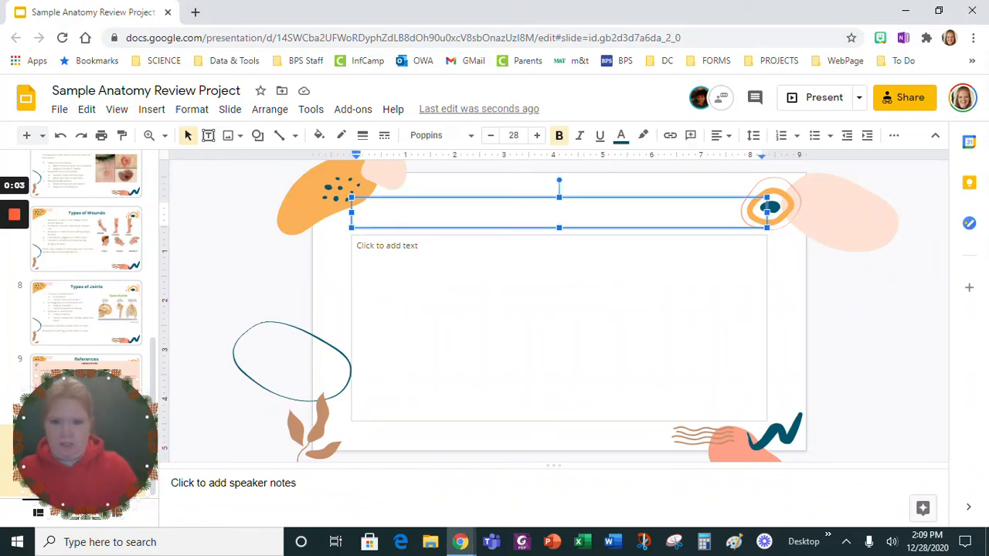
type("Referenc")
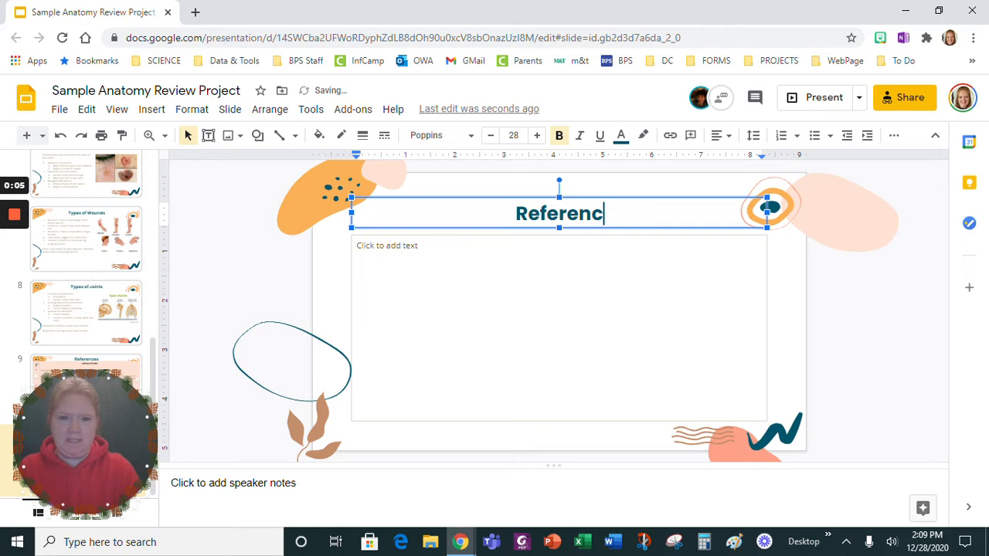
type("es")
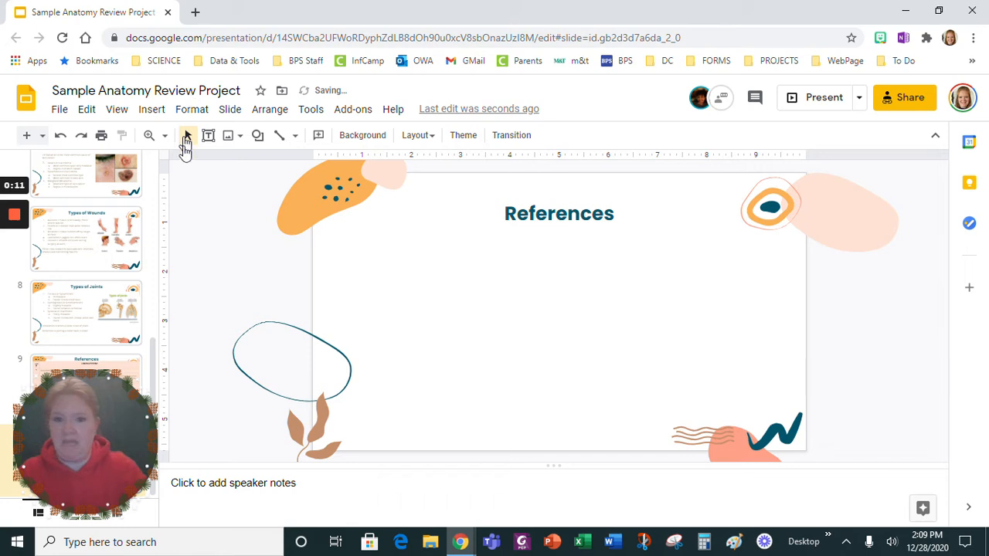
Step: Insert a 2 x 4 table with headers 'Slide #' and 'Link to Reference'
left_click(151, 109)
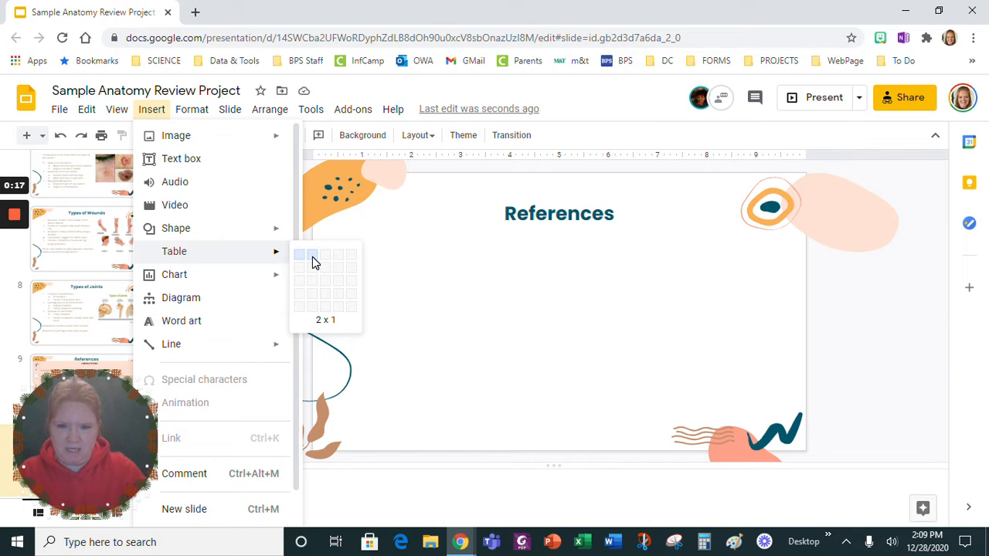
mouse_move(315, 261)
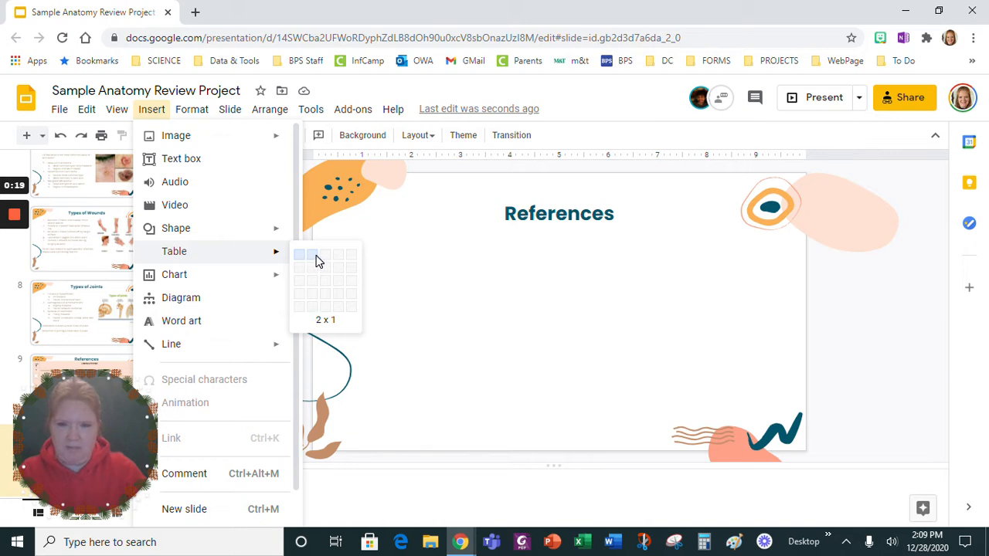
mouse_move(313, 301)
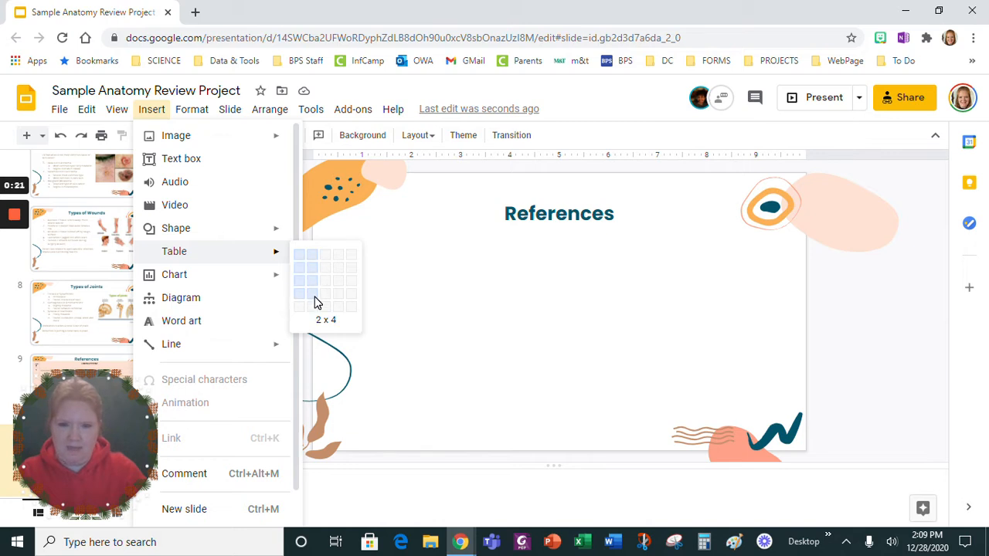
left_click(313, 301)
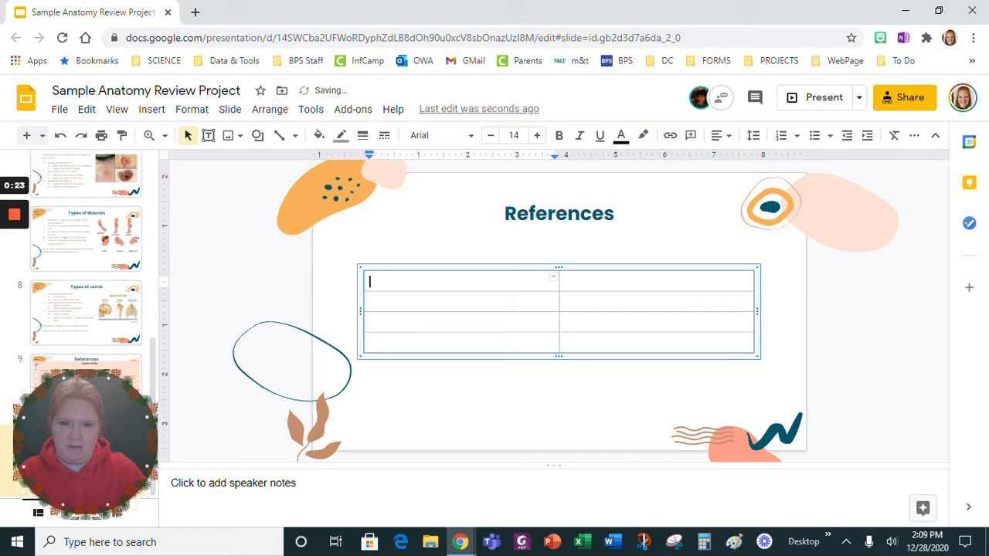
type("Slide #")
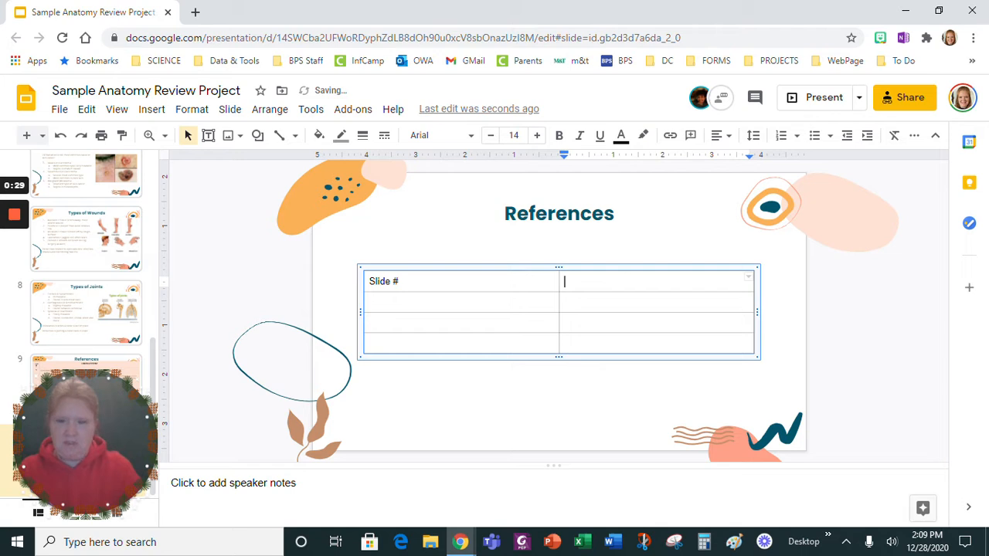
type("Link to Re")
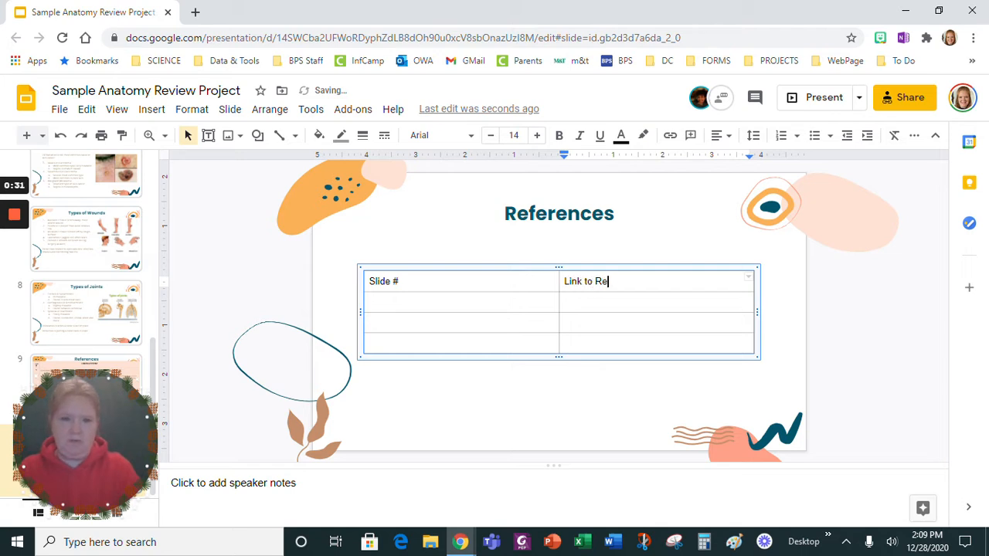
type("ference")
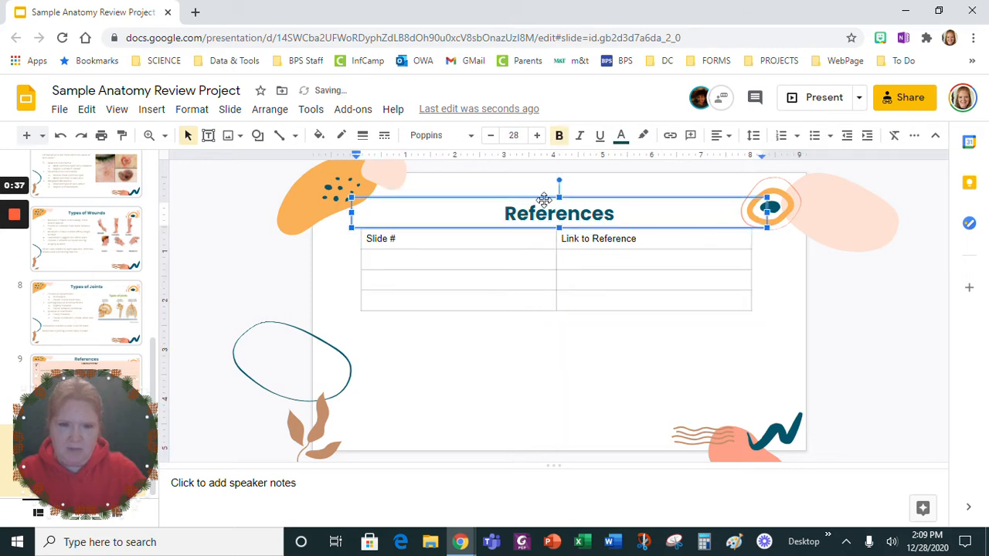
Step: Move the References title higher and select the table to resize it
left_click_drag(558, 213, 558, 194)
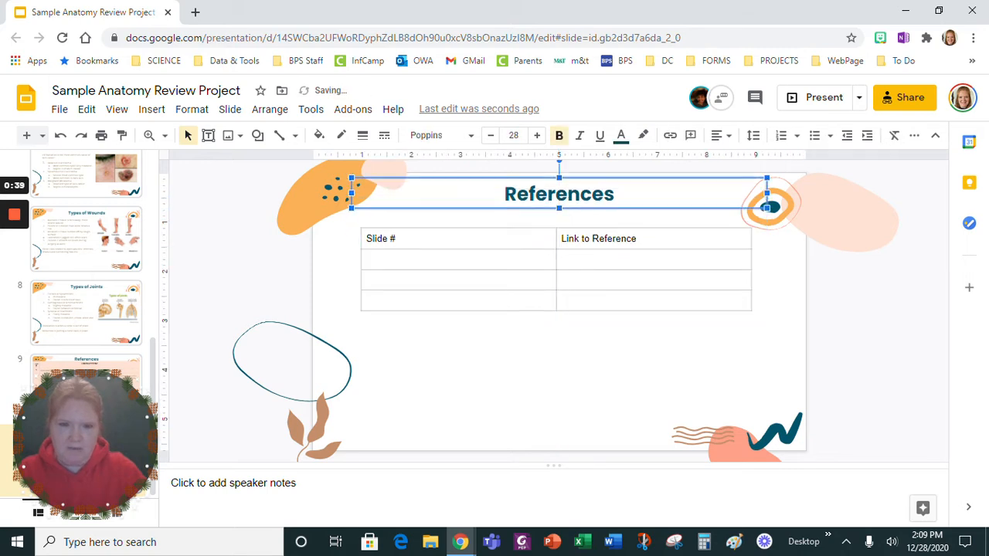
left_click(382, 238)
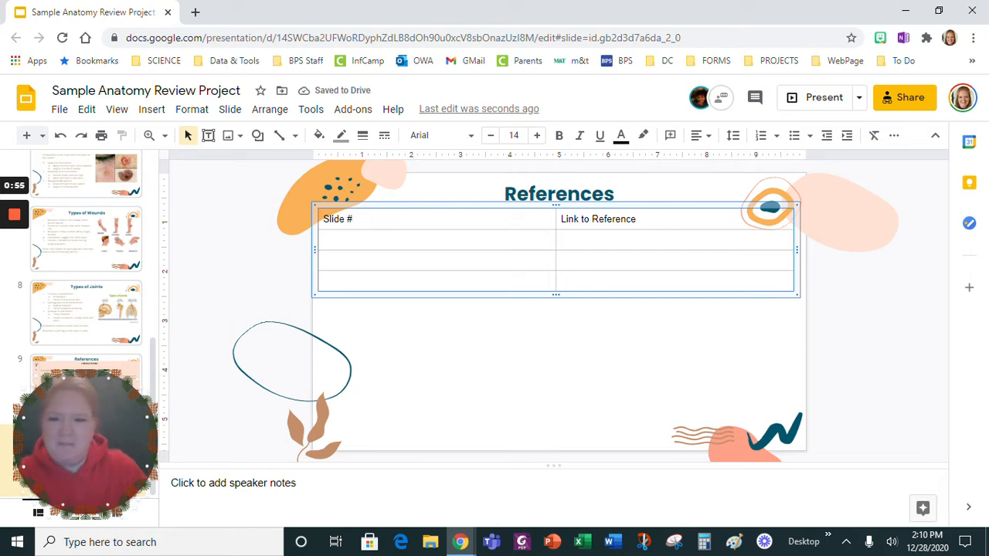
Step: Fill the table light yellow and narrow the Slide # column
left_click(318, 135)
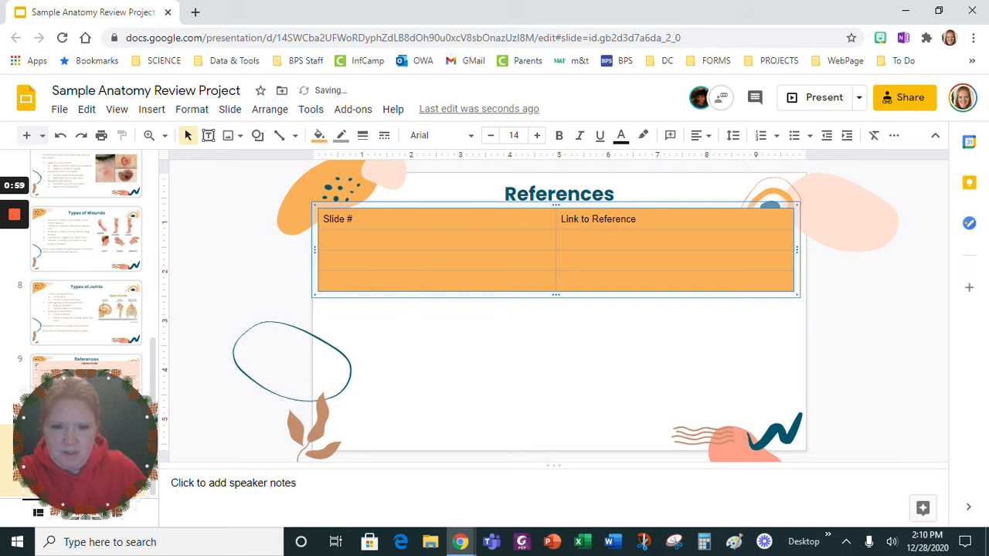
left_click(318, 136)
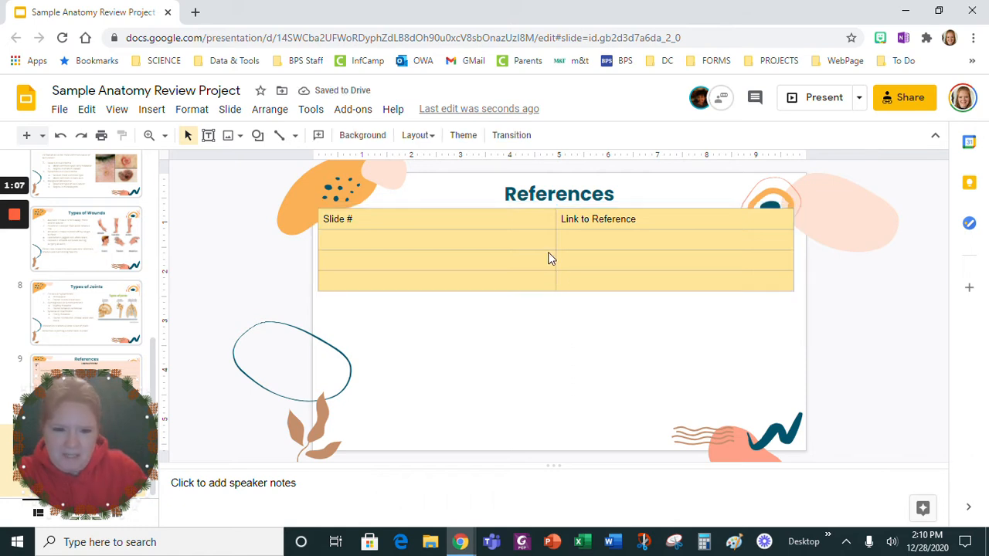
left_click(552, 257)
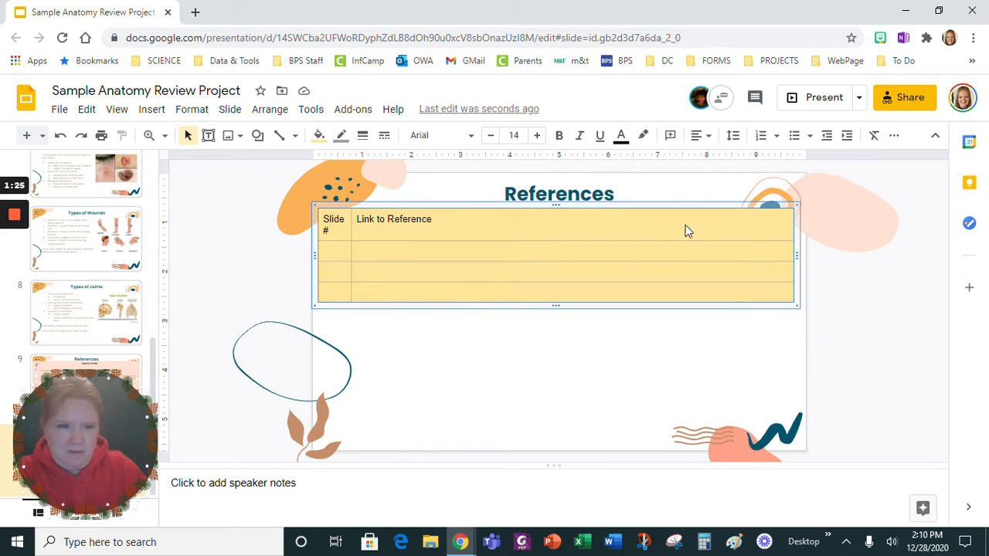
Step: Enter 1 in the first empty Slide # cell
left_click(345, 246)
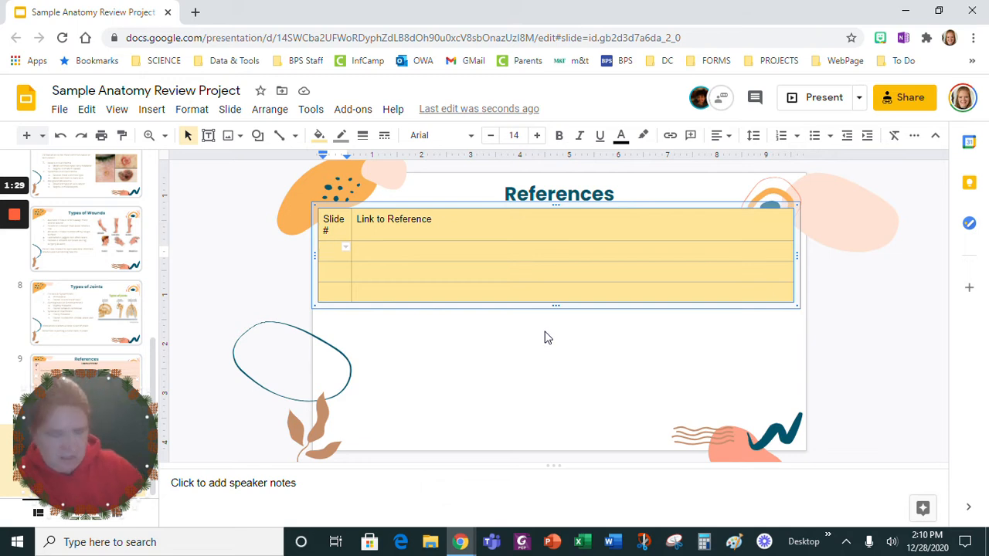
type("1")
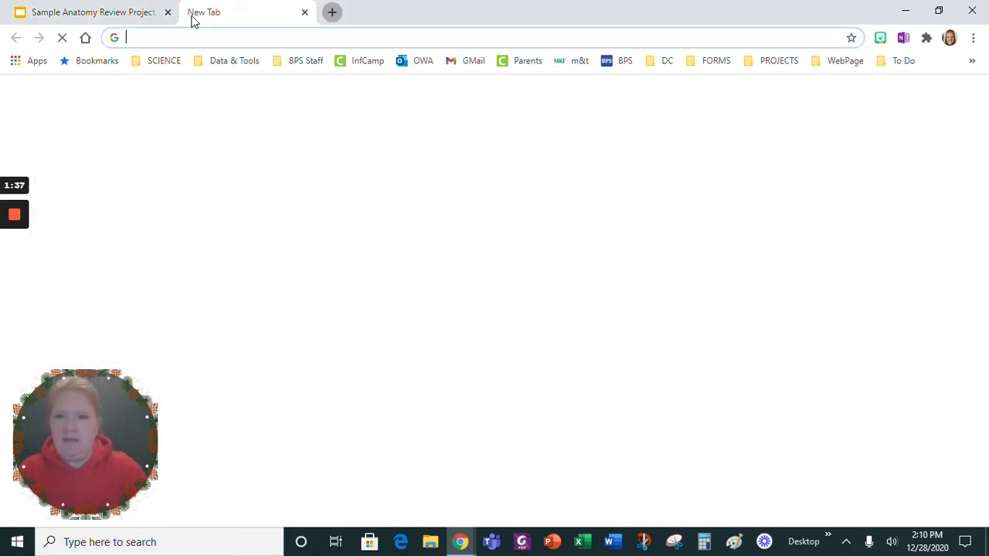
Step: Search Google Images for 'skeleton to label'
type("im")
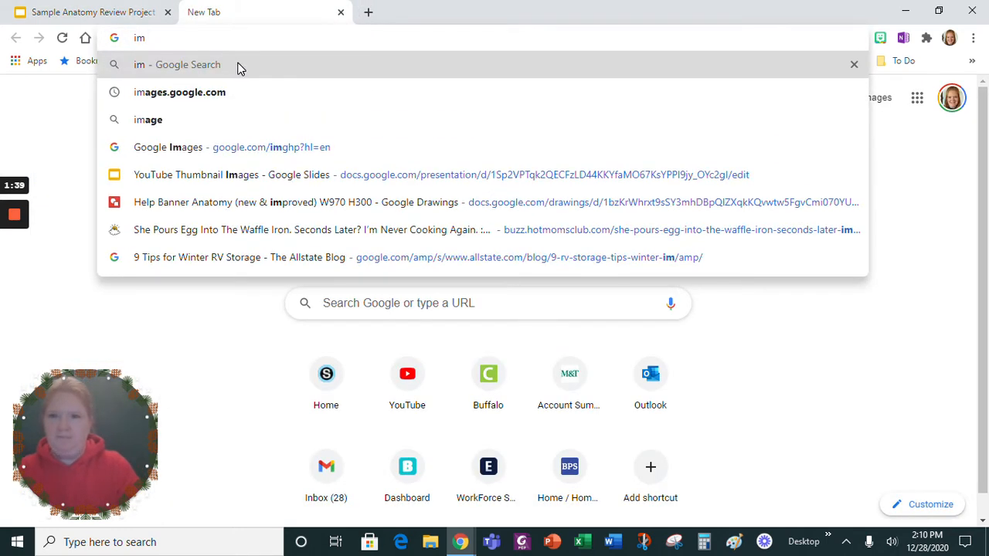
left_click(179, 92)
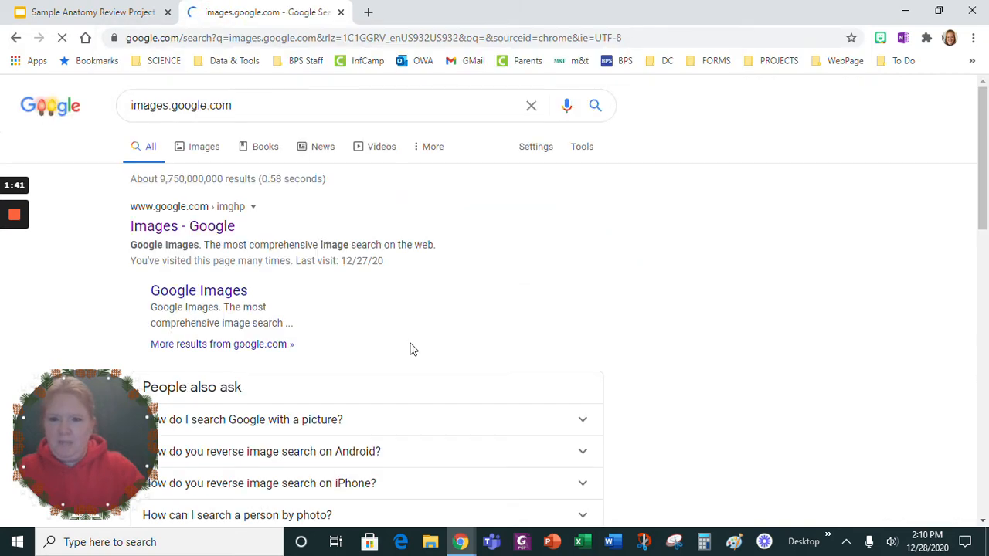
left_click(182, 225)
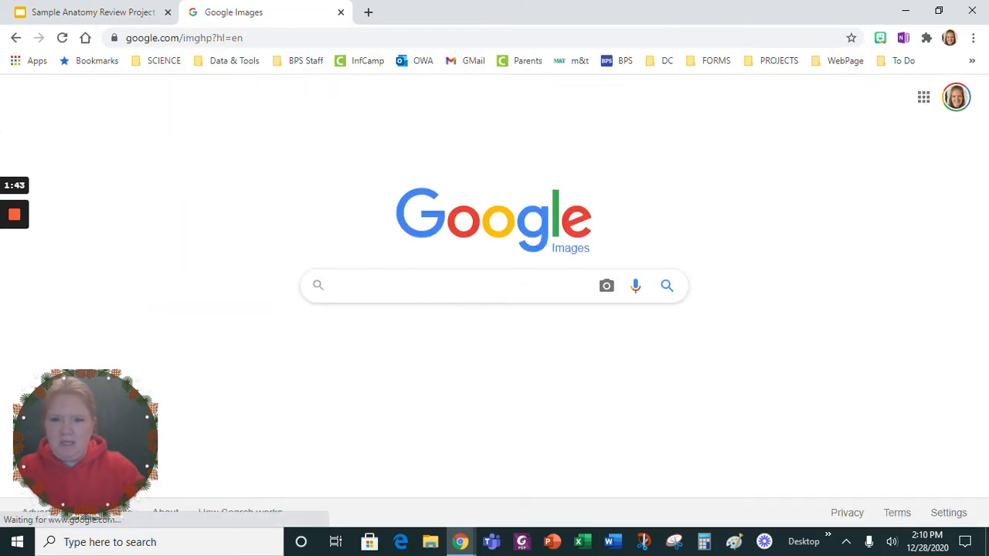
type("skelet")
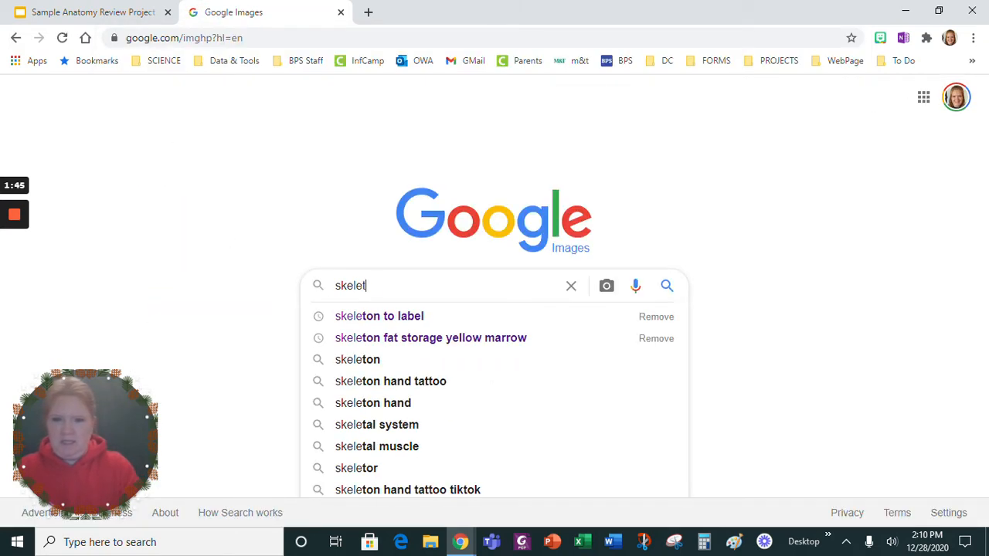
left_click(379, 316)
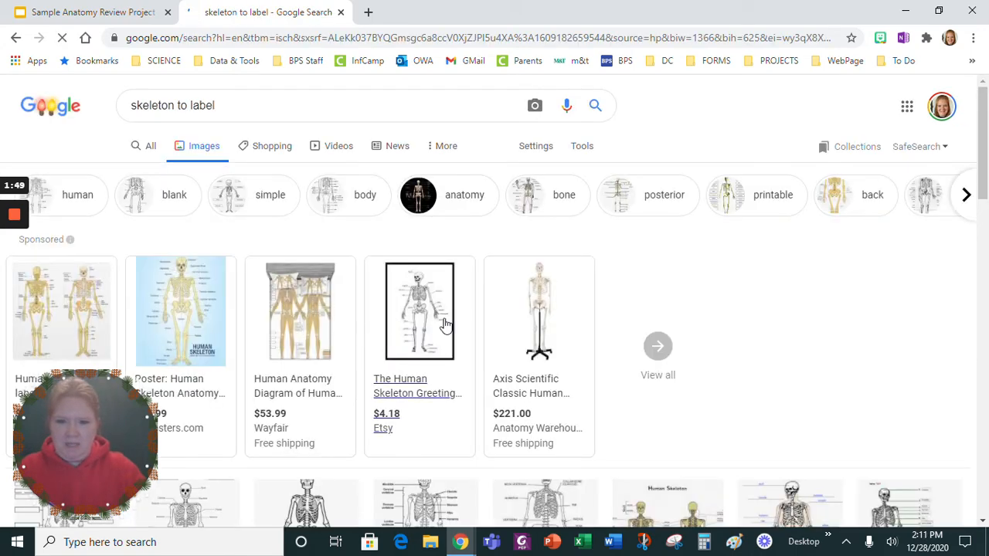
Step: Paste the Depositphotos skeleton image URL into the slide 1 link cell
scroll("down", 3)
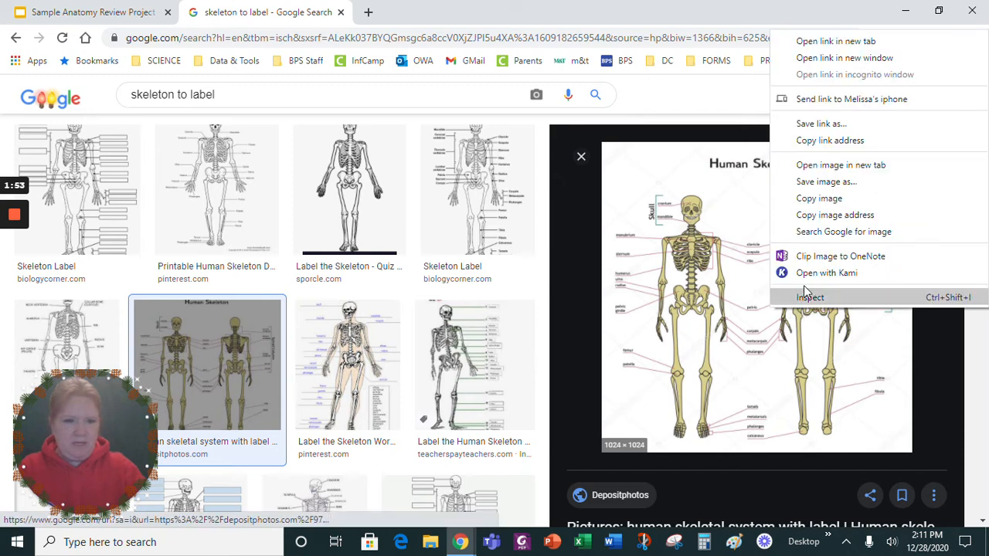
mouse_move(834, 215)
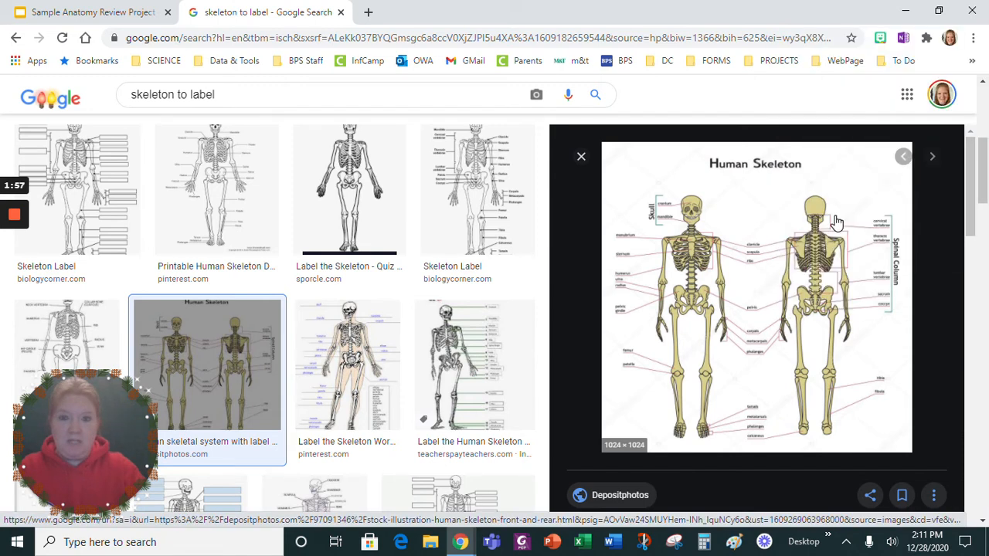
left_click(88, 12)
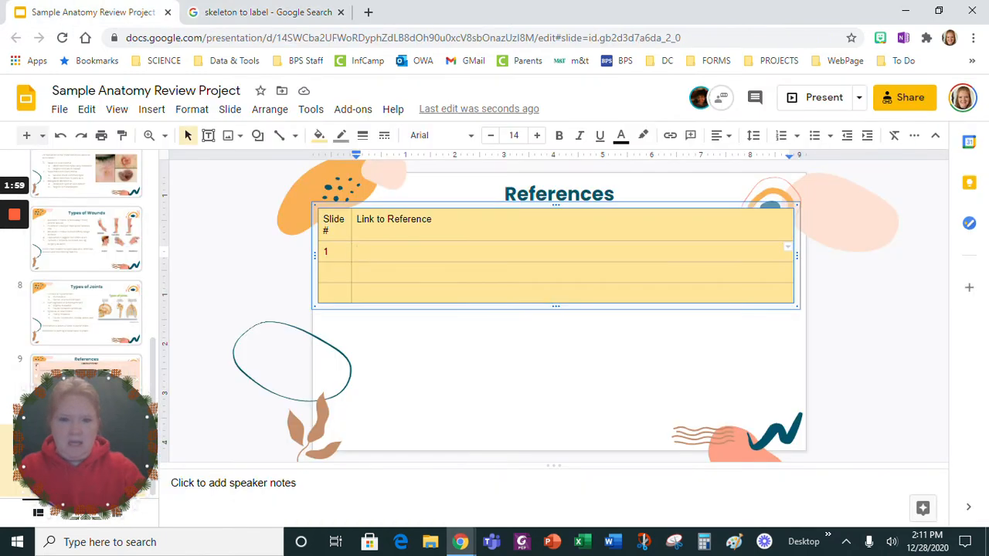
type("https://st2.depositphotos.com/4288149/9709/v/950/depositphotos_97091346-stock-illustration-human-skeleton-front-and-rear.jpg")
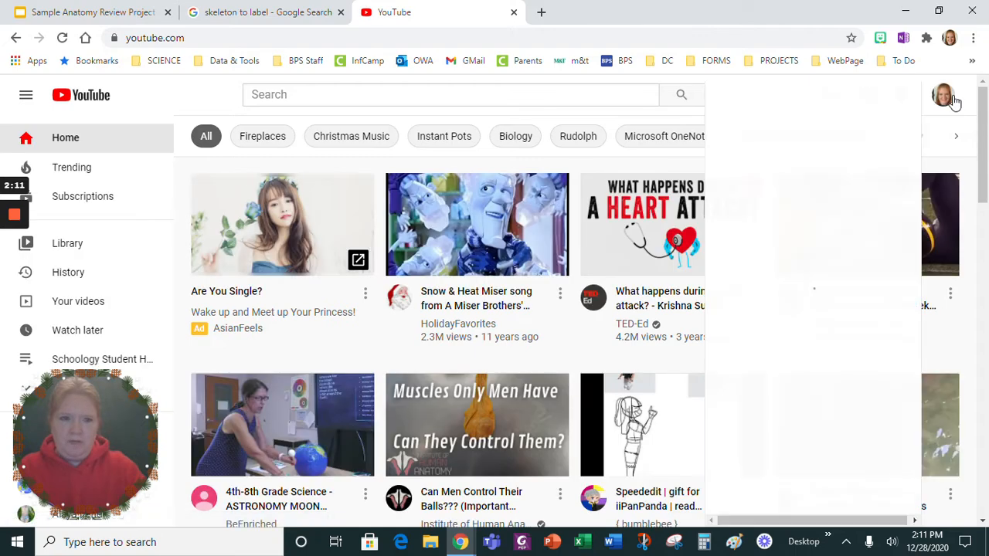
Step: Play the Grade 7 Science Videos playlist from the account's YouTube channel
left_click(944, 94)
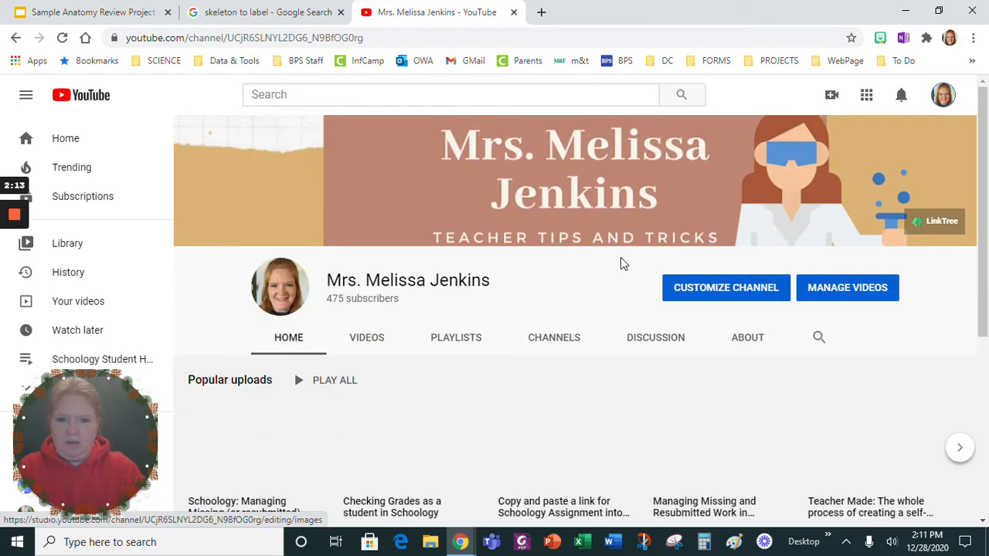
scroll("down", 3)
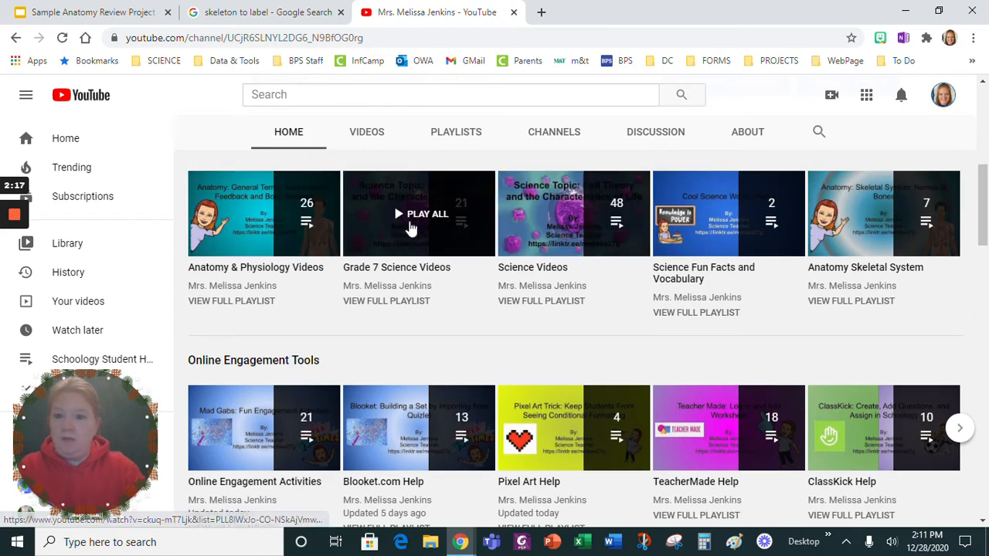
left_click(418, 213)
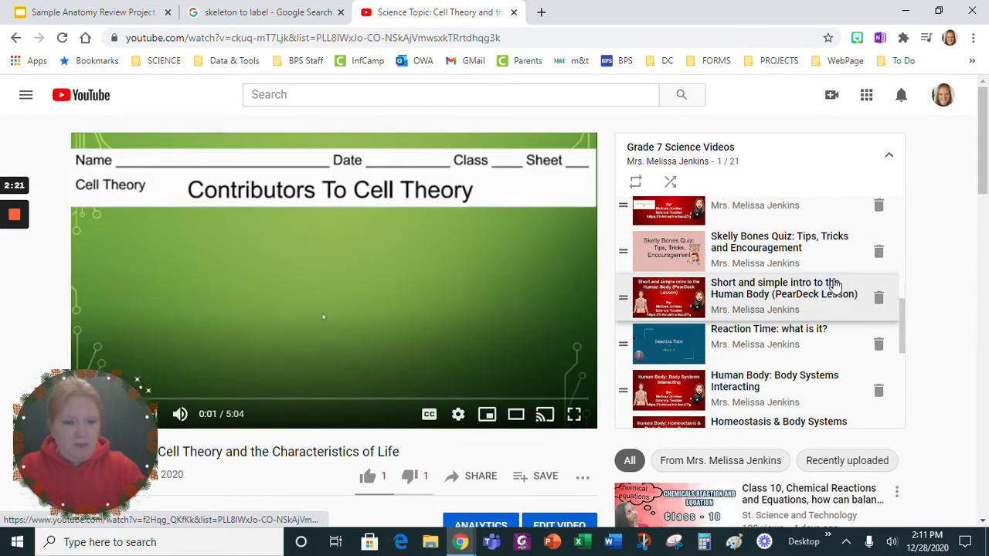
scroll("down", 3)
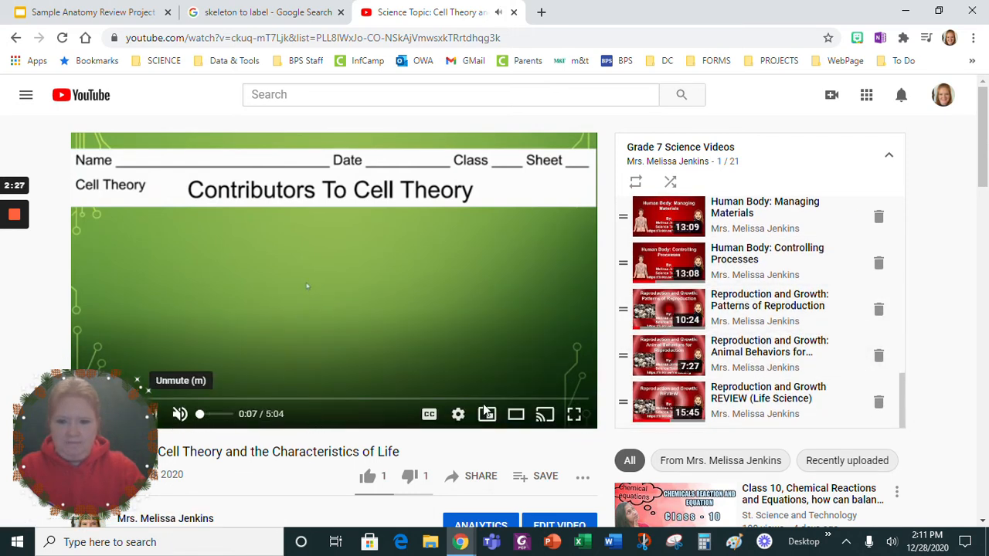
mouse_move(765, 355)
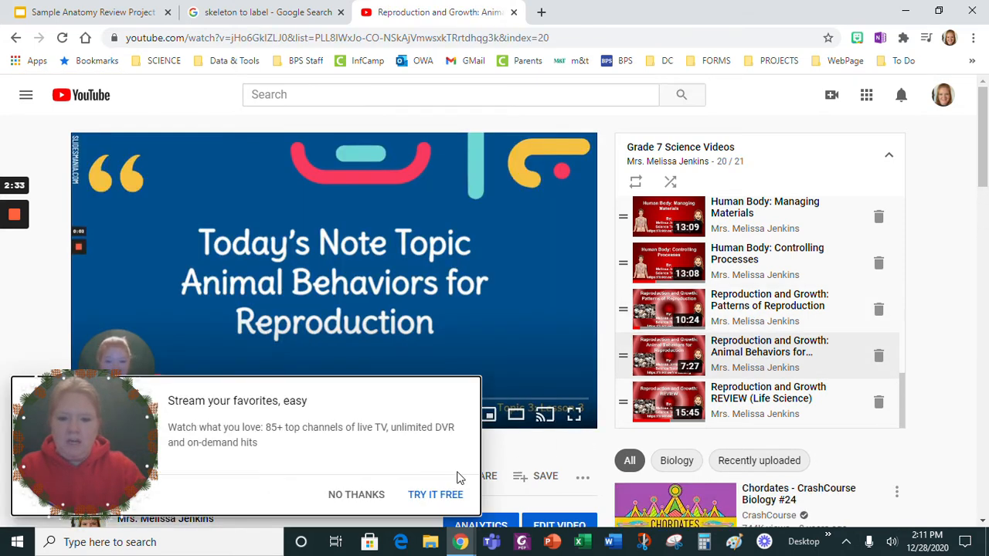
Step: Copy the Animal Behaviors for Reproduction video's share link and return to Slides
left_click(480, 476)
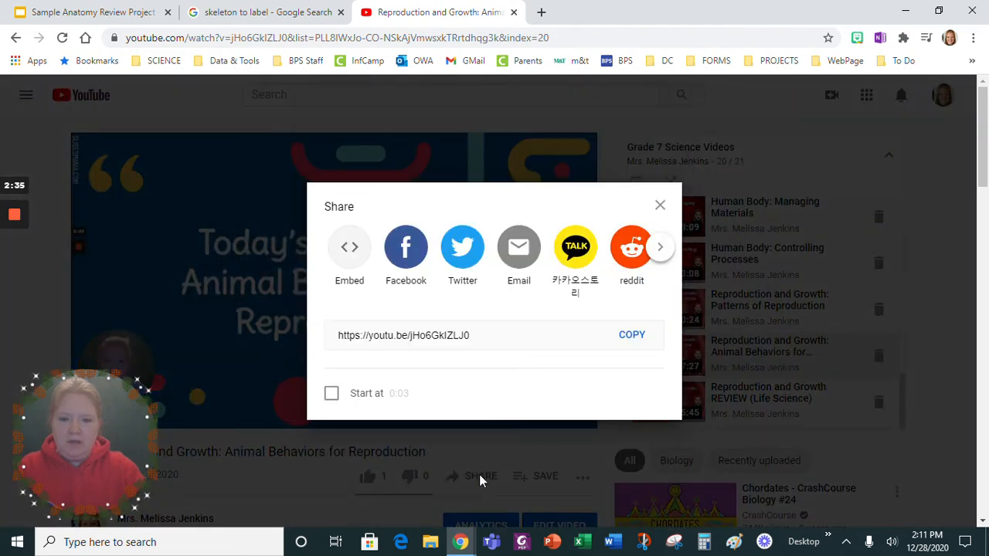
left_click(462, 334)
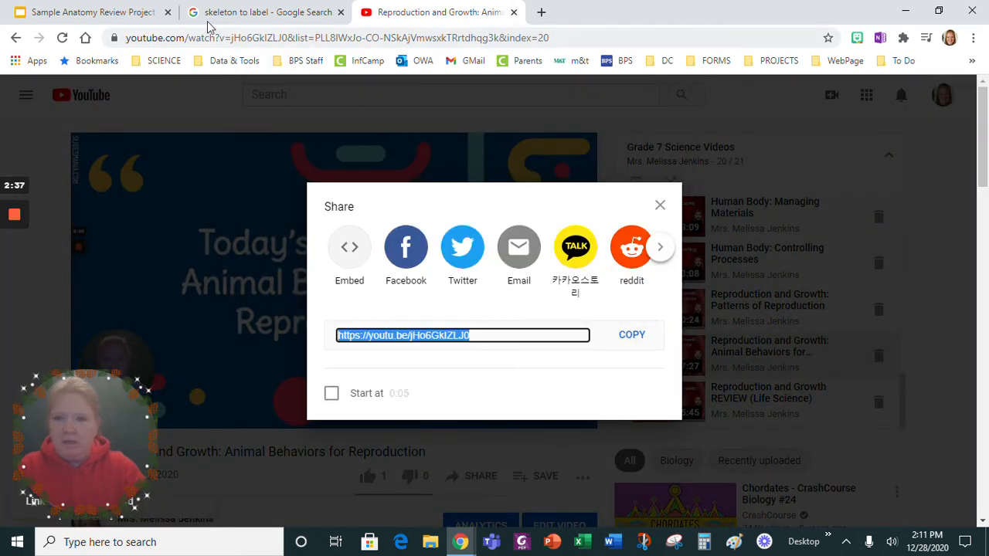
left_click(85, 12)
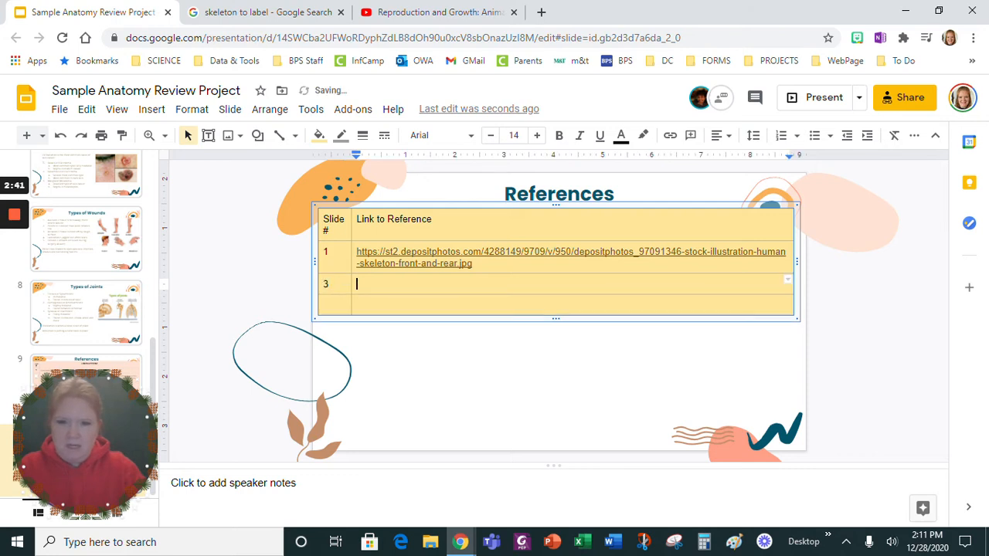
Step: Paste the YouTube link into the slide 3 row's link cell
right_click(356, 284)
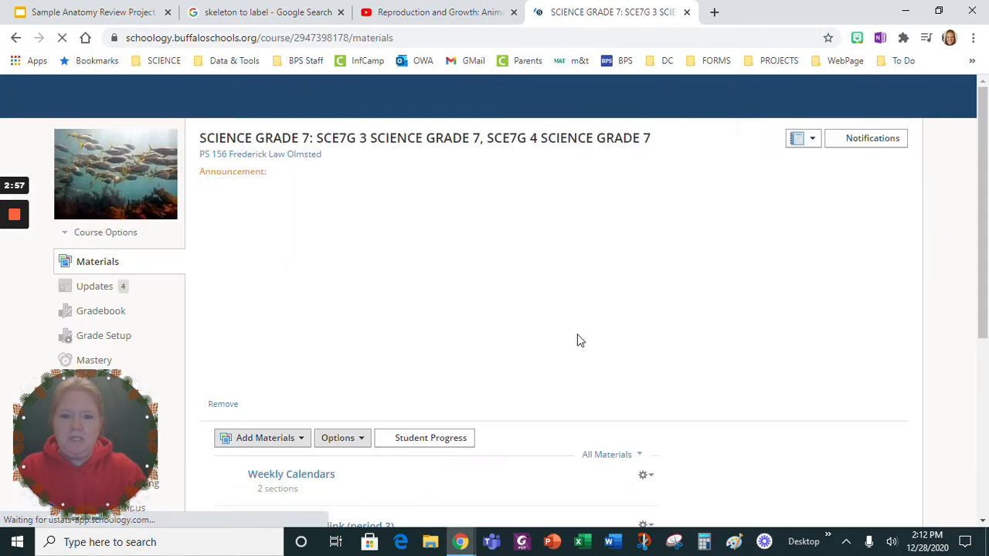
Step: Open Topic Three > Notes and Videos > Lesson 1 in Schoology and copy its URL
scroll("down", 3)
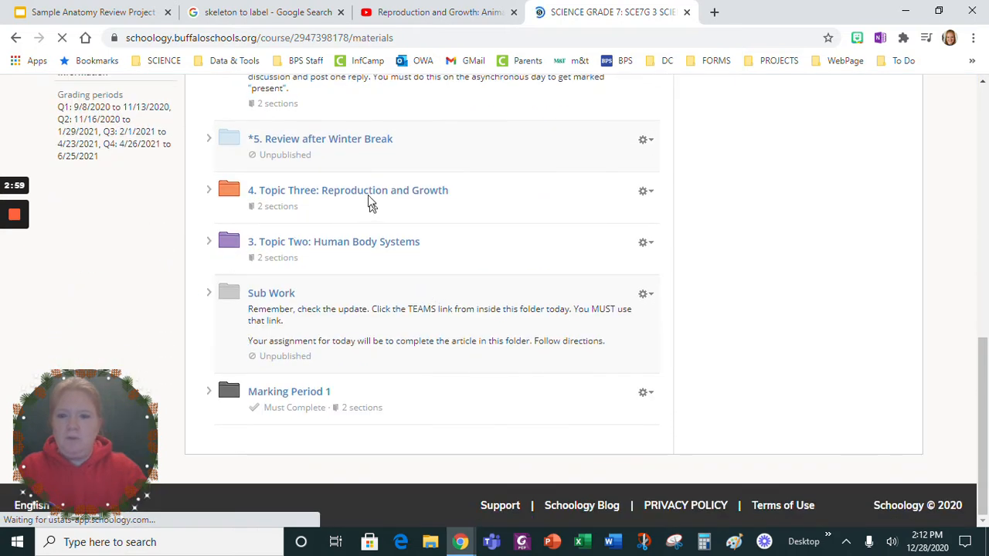
left_click(348, 190)
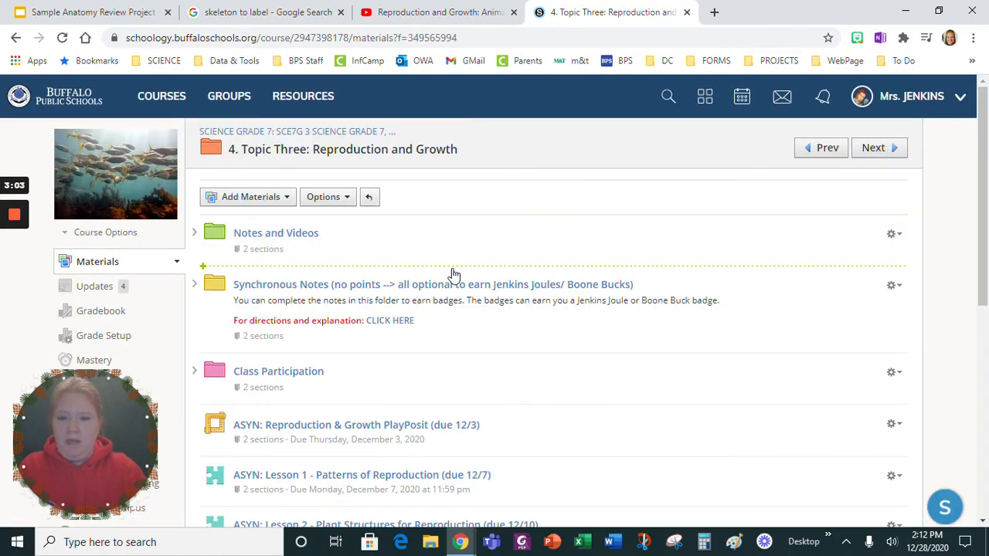
scroll("down", 3)
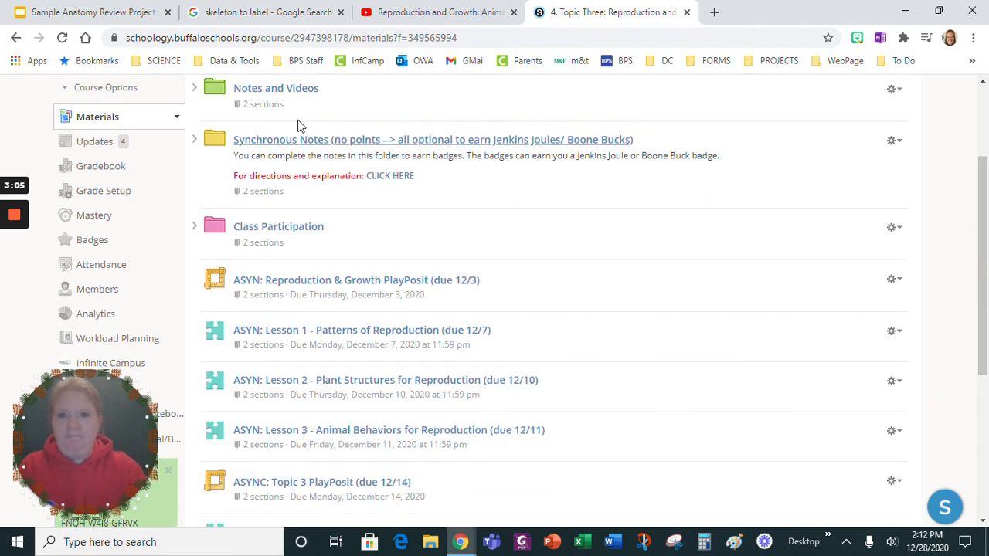
left_click(276, 88)
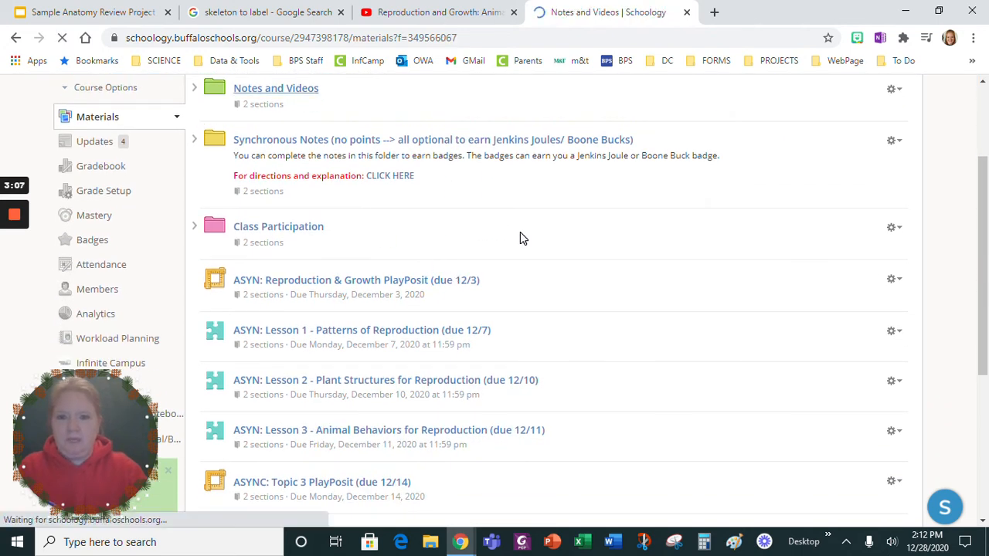
left_click(276, 88)
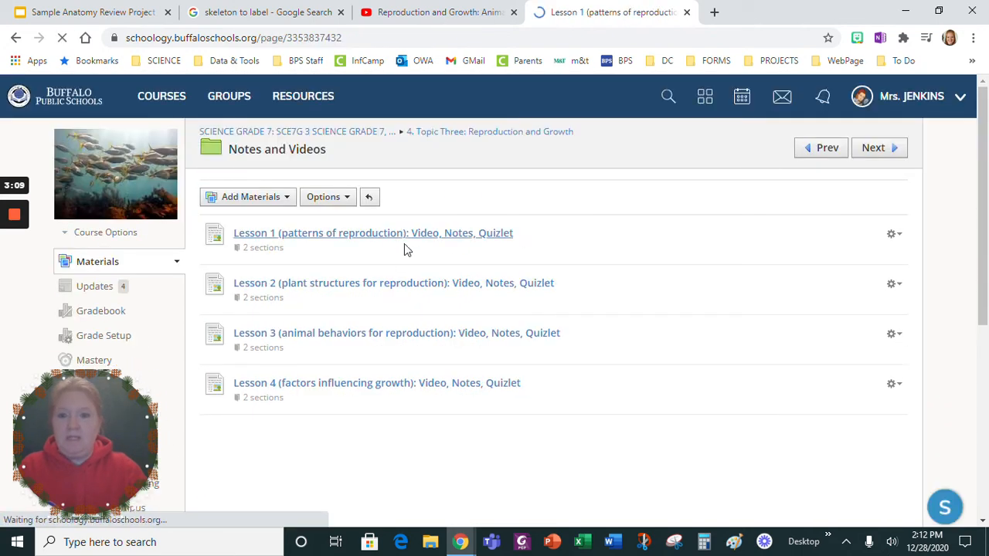
left_click(373, 232)
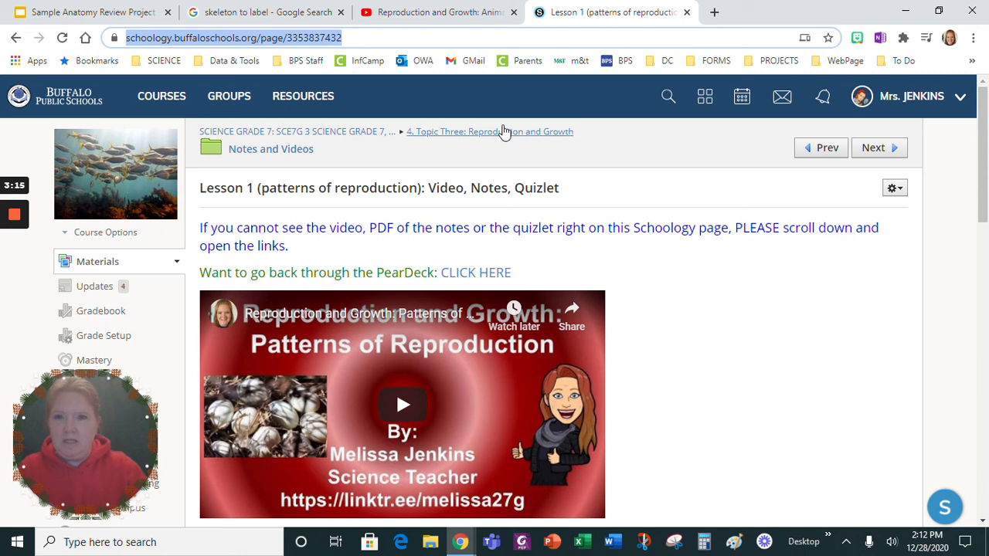
left_click(89, 12)
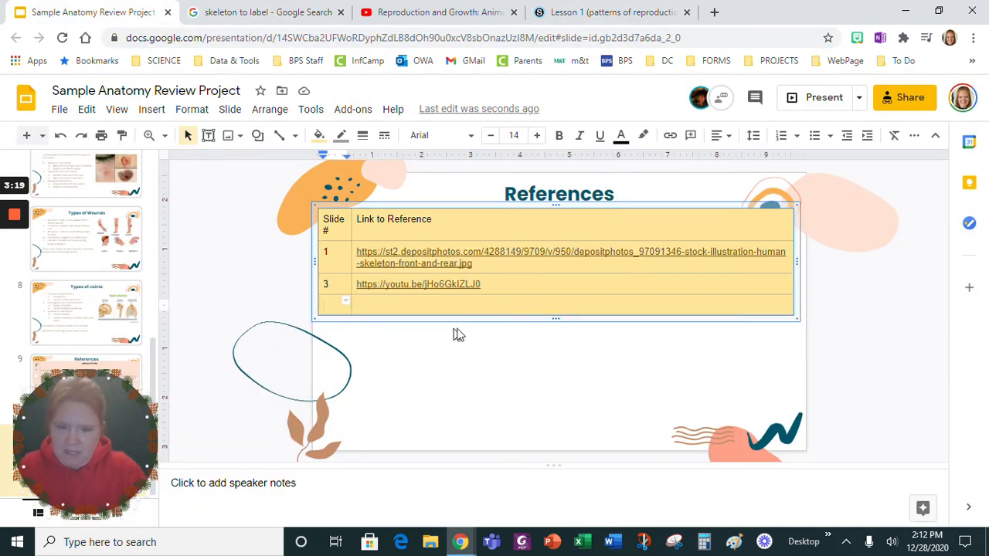
type("https://schoology.buffaloschools.org/page/3353837432")
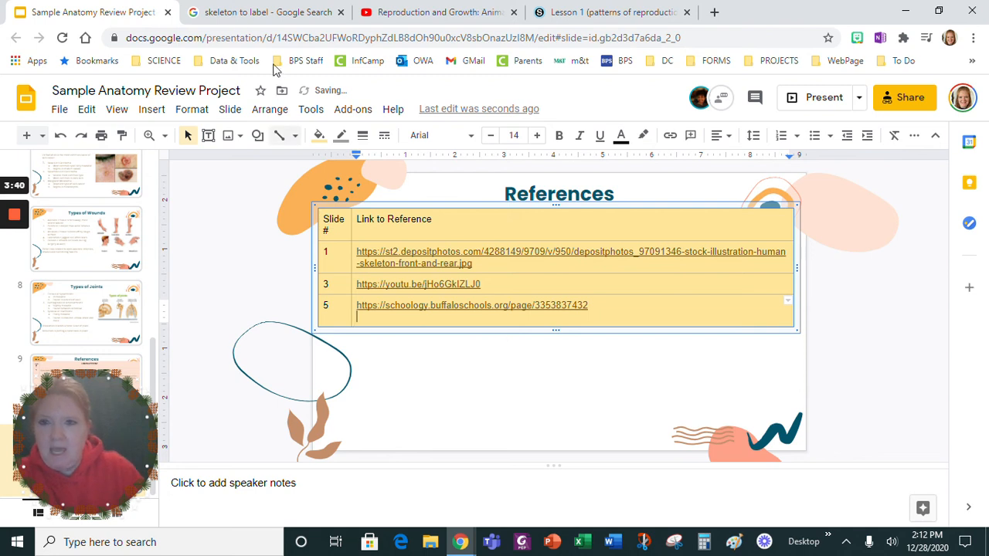
left_click(266, 12)
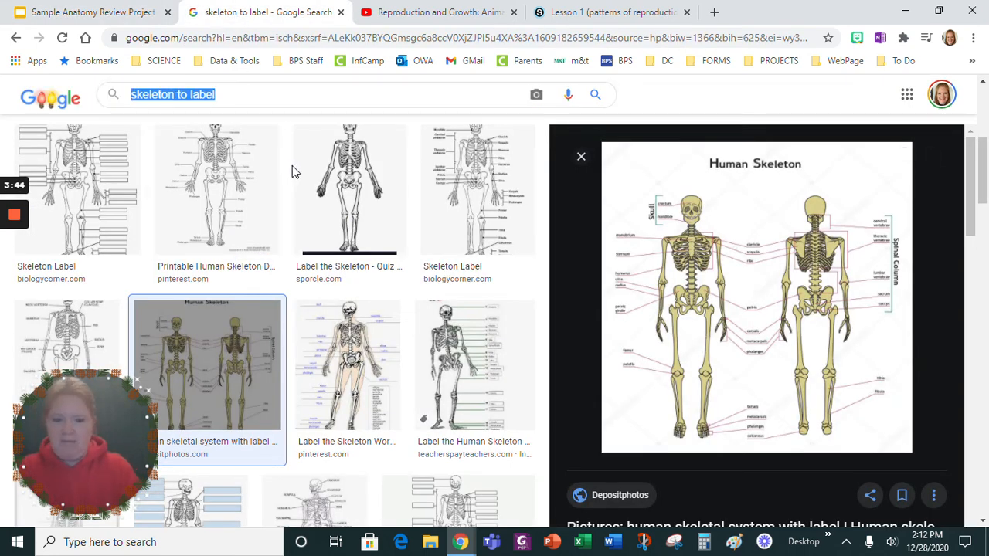
Step: Search images for 'flower parts' and copy the flower picture's image address
type("flower parts")
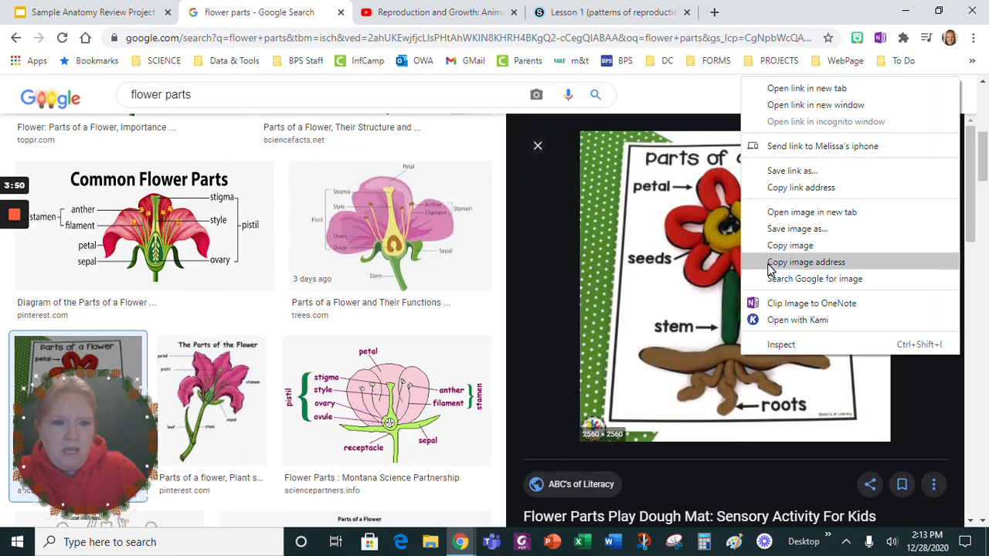
left_click(85, 12)
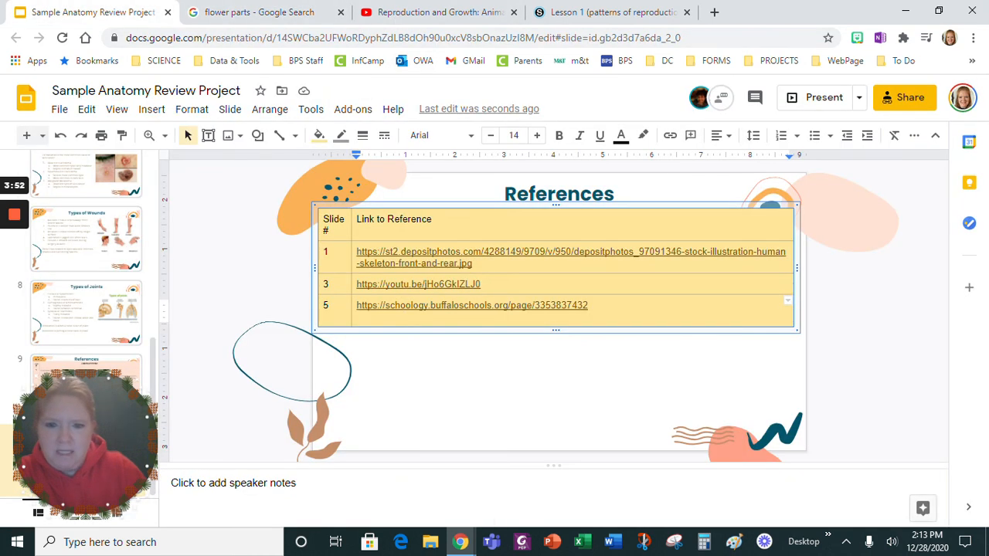
Step: Paste the abcsofliteracy.com flower parts image address below the Schoology link
type("https://i2.wp.com/abcsofliteracy.com/wp-content/uploads/2020/06/2020-05-31-13.10.15-1-scaled.jpg")
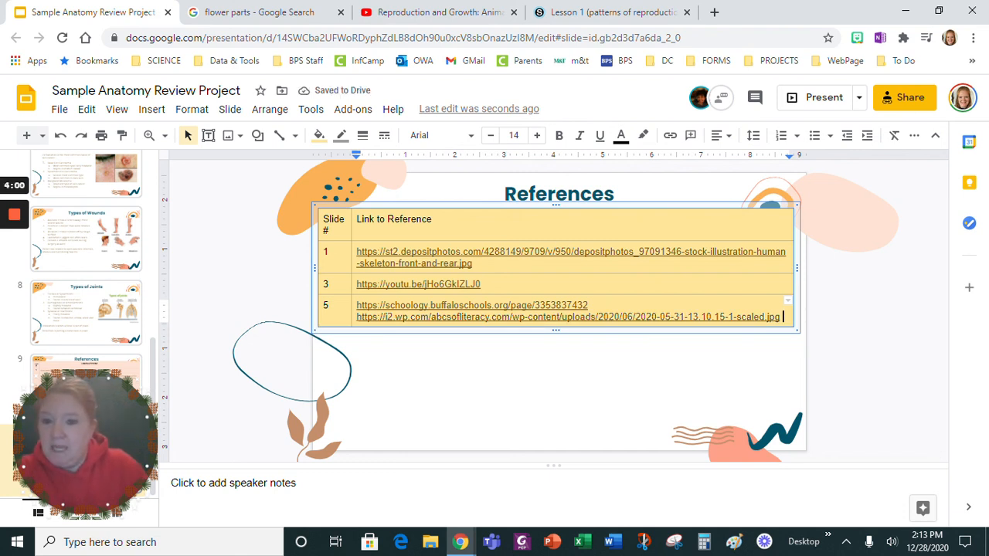
mouse_move(353, 350)
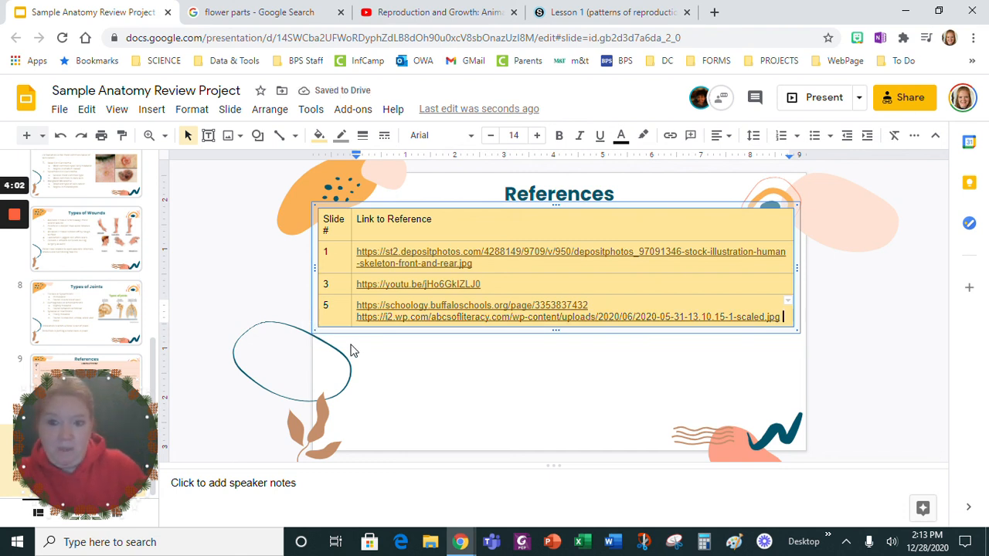